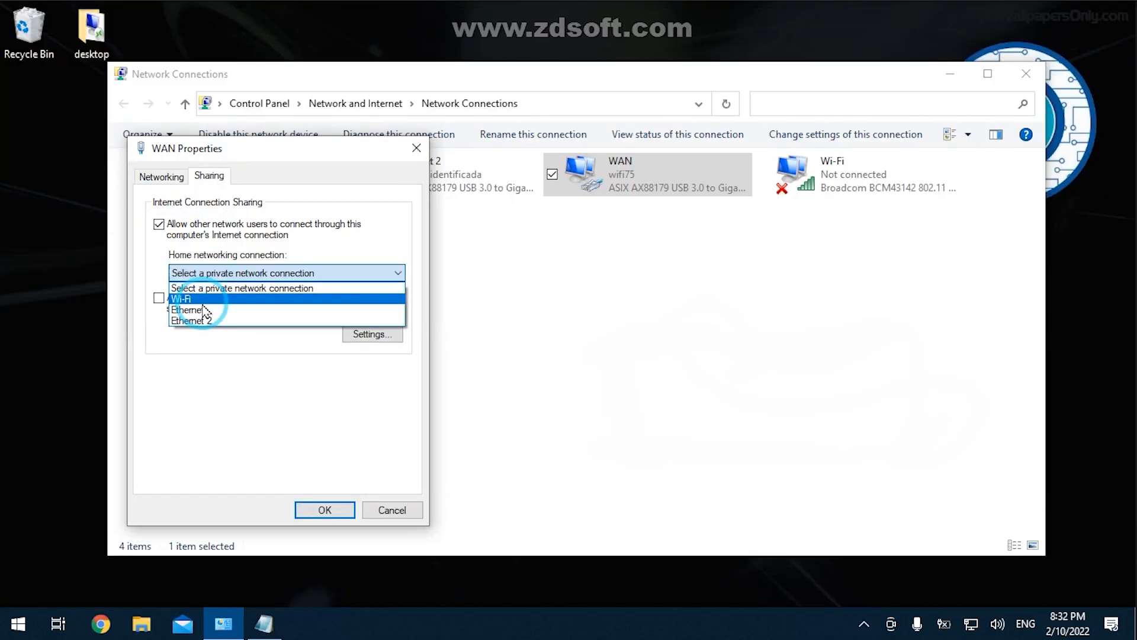
Choose Wi-Fi as the home networking connection that shares WAN's Internet access
click(190, 320)
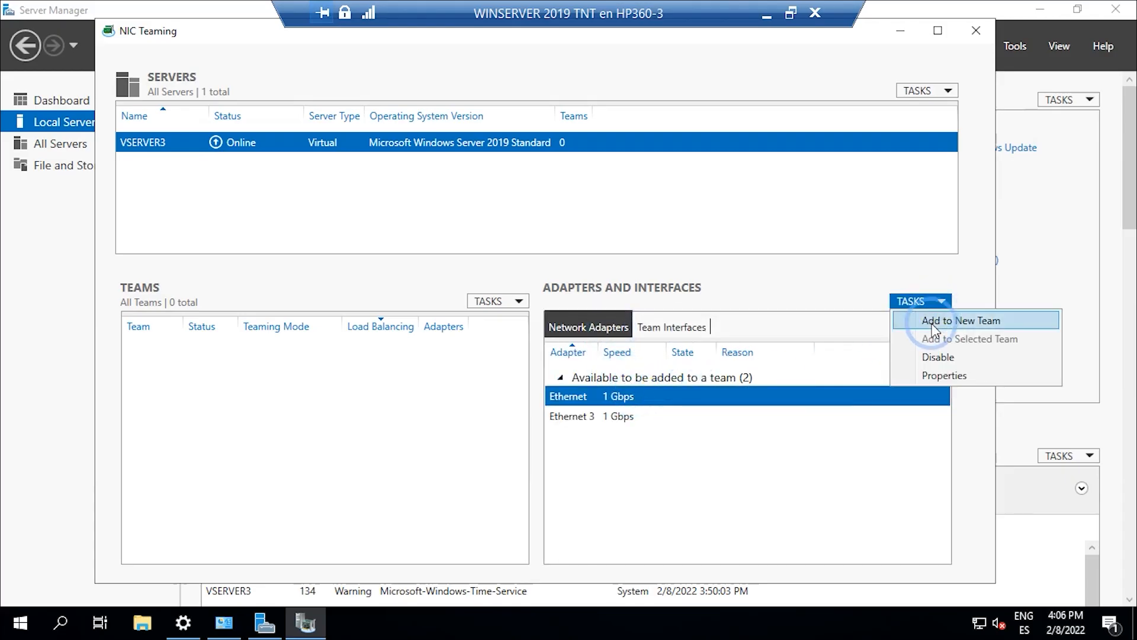
Add the Ethernet adapter to a new NIC team on VSERVER3 via Add to New Team
click(936, 320)
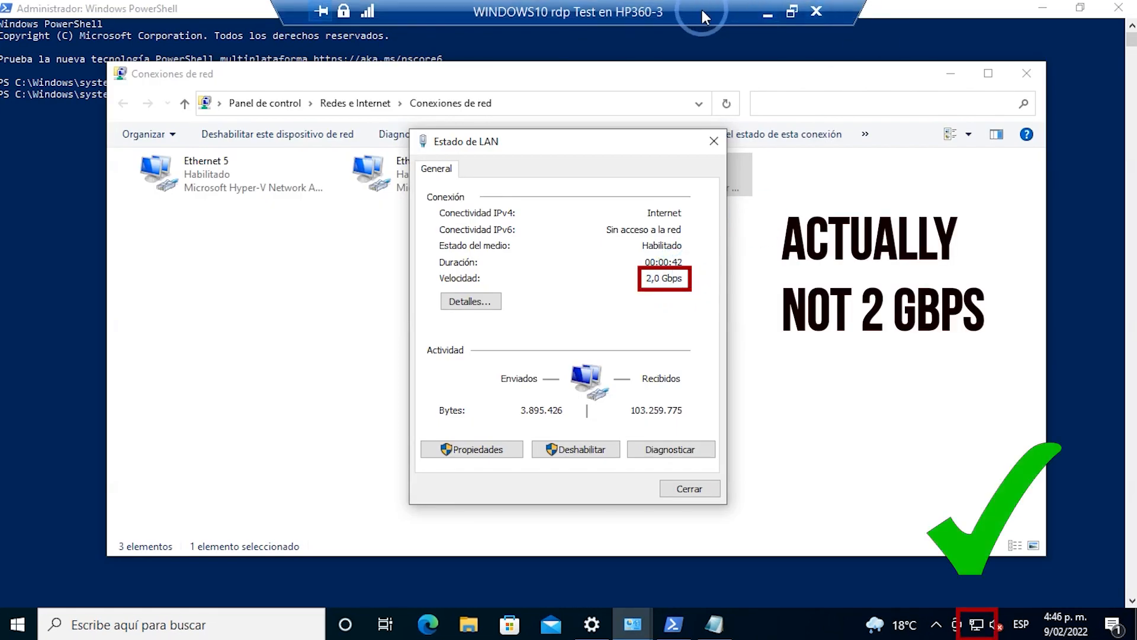
mouse_move(768, 24)
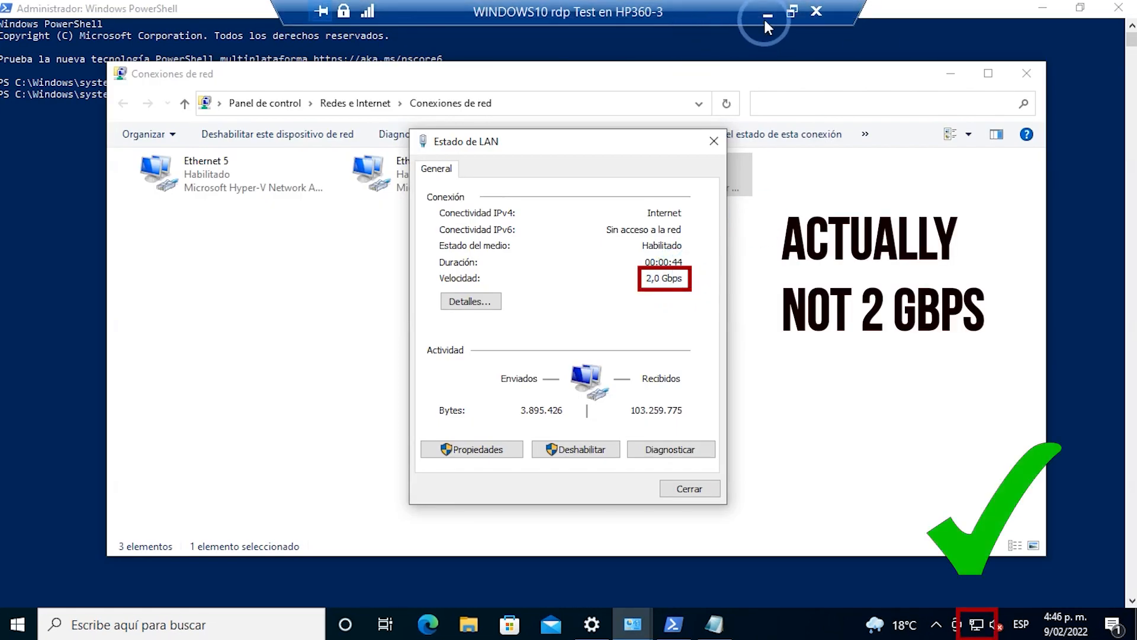